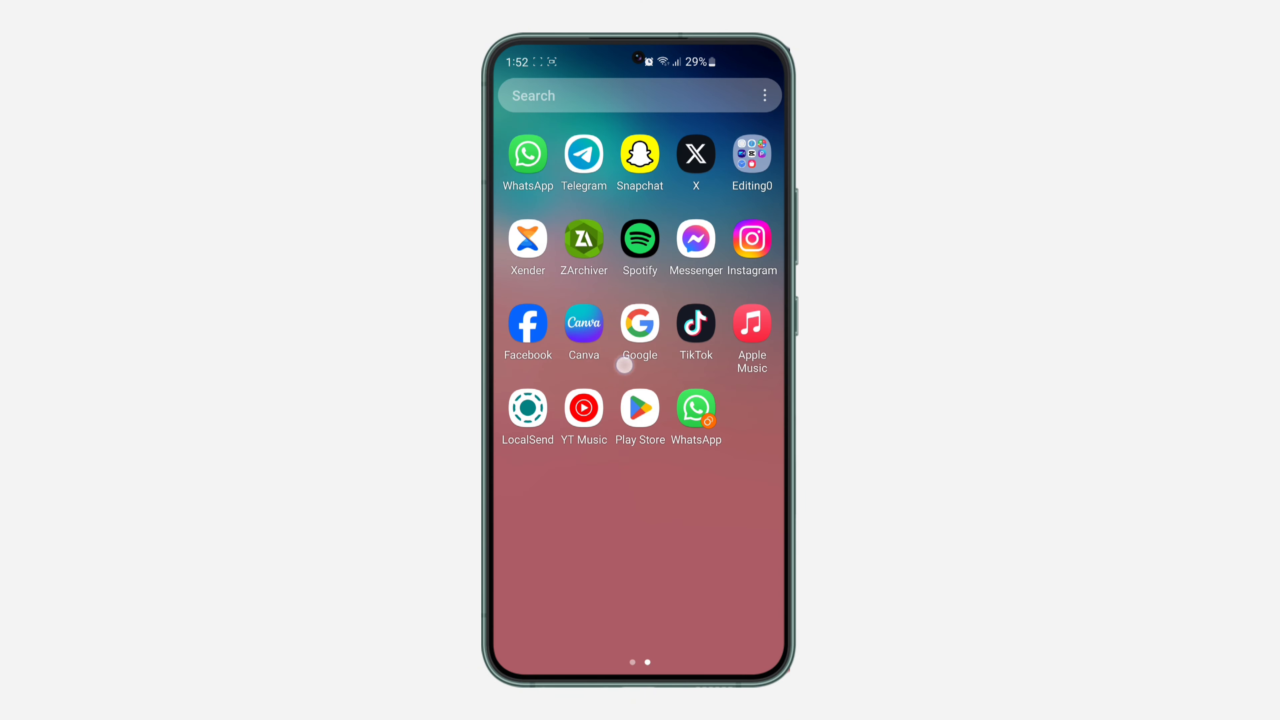
# - Launch the Play Store from the home screen icon
pyautogui.click(640, 406)
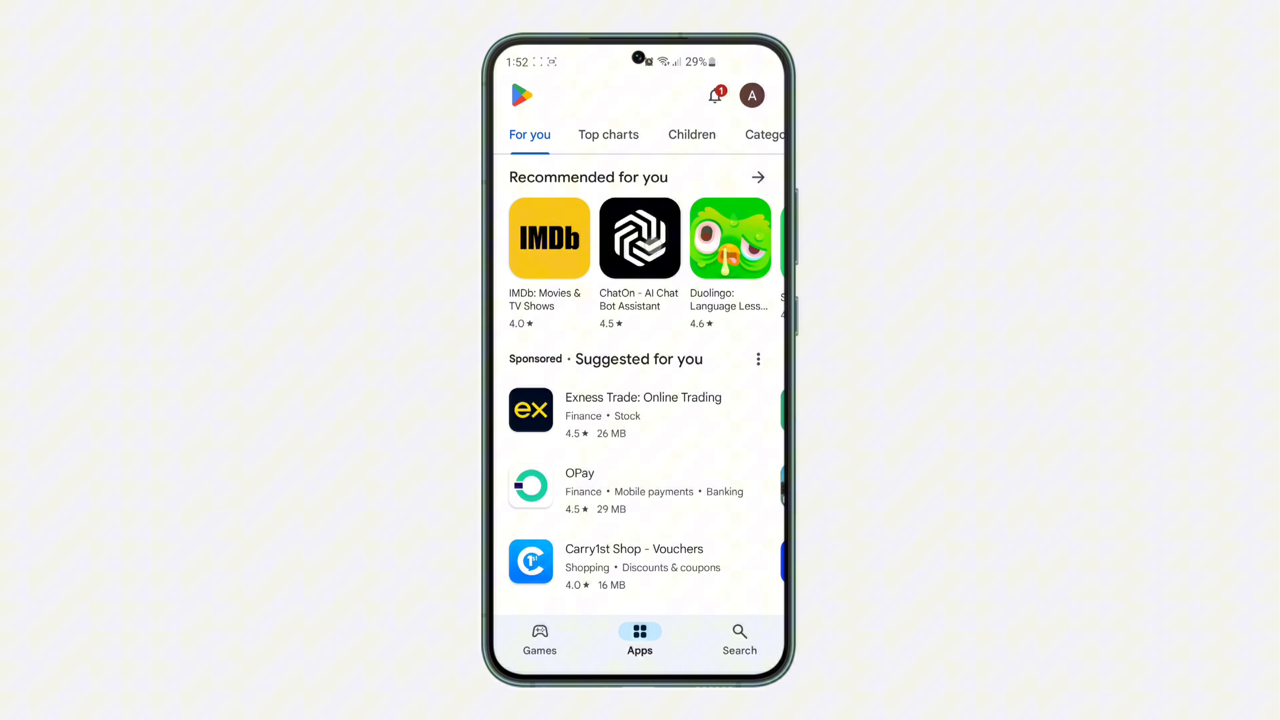
# - From the account menu, go to Manage apps and device
pyautogui.click(751, 95)
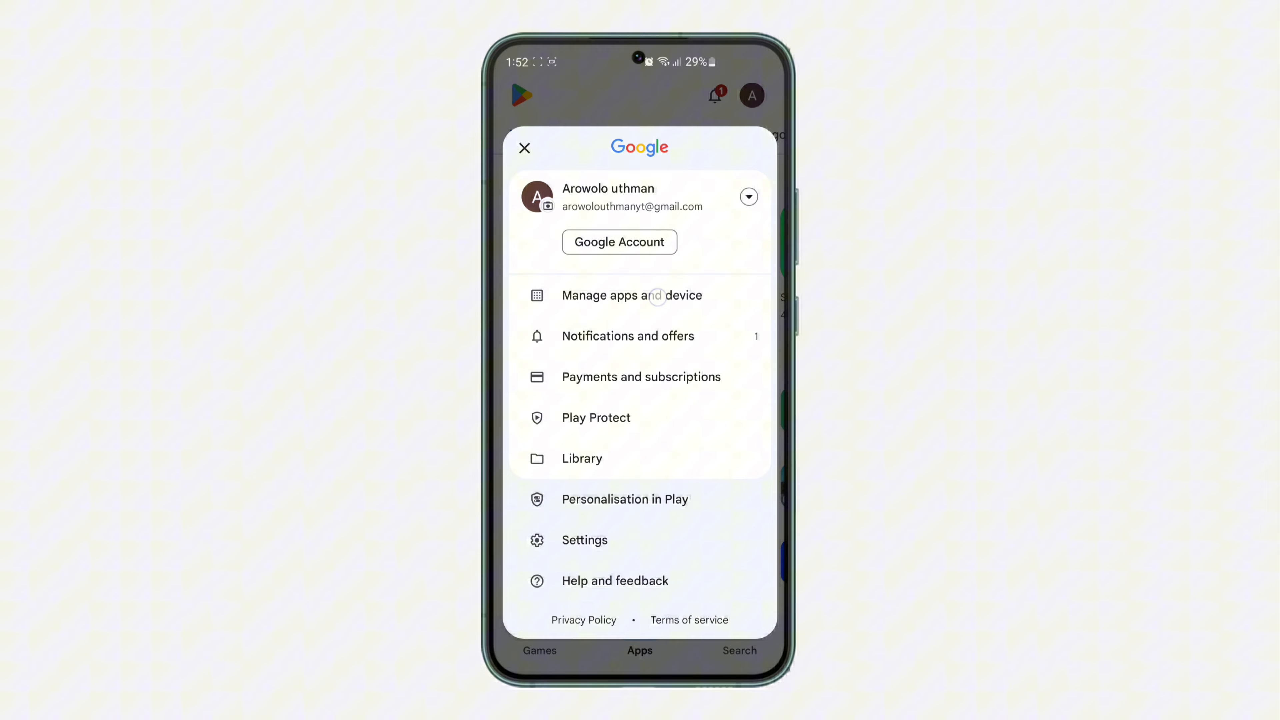
pyautogui.click(632, 294)
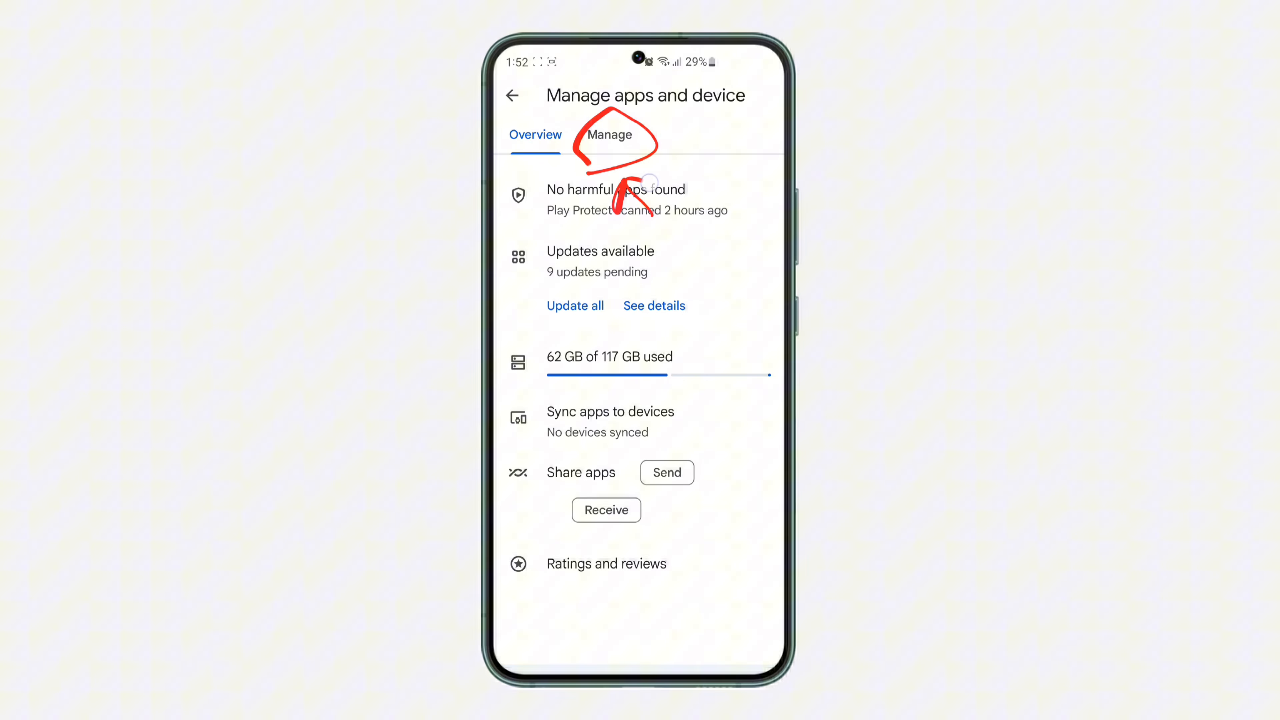
# - In the Manage tab, filter the app list to show only Not installed apps
pyautogui.click(608, 135)
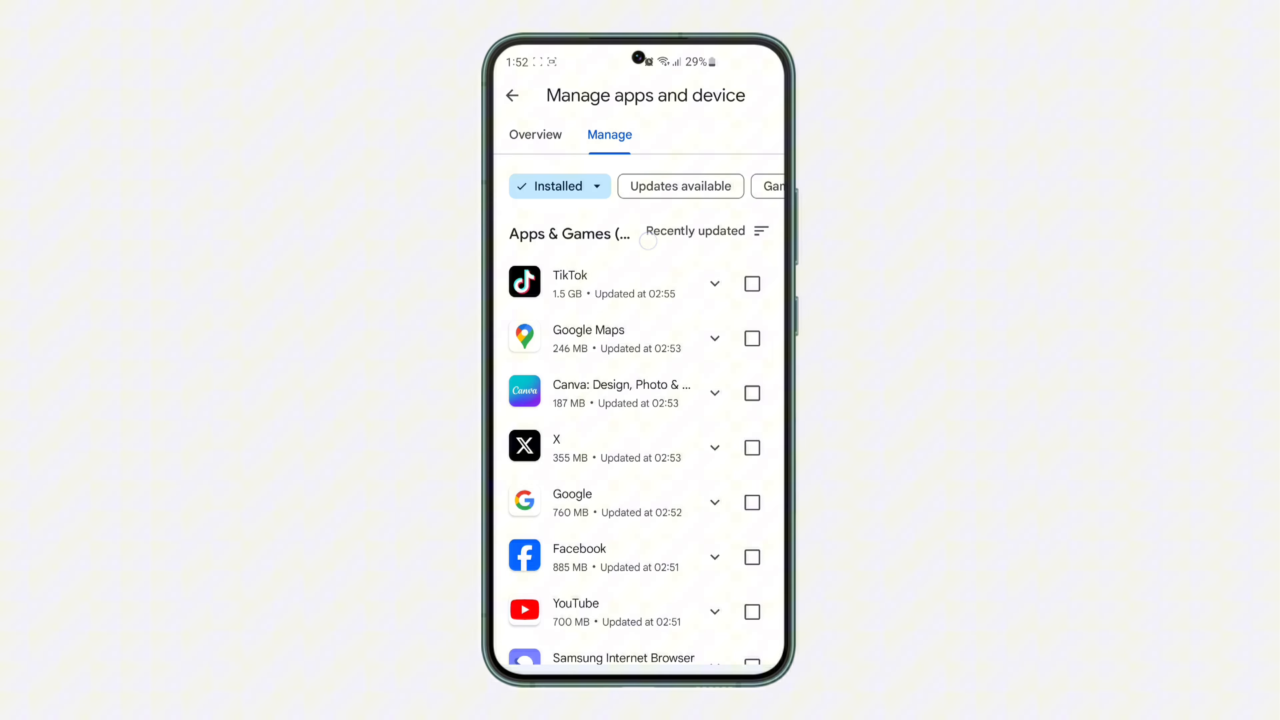
pyautogui.click(559, 186)
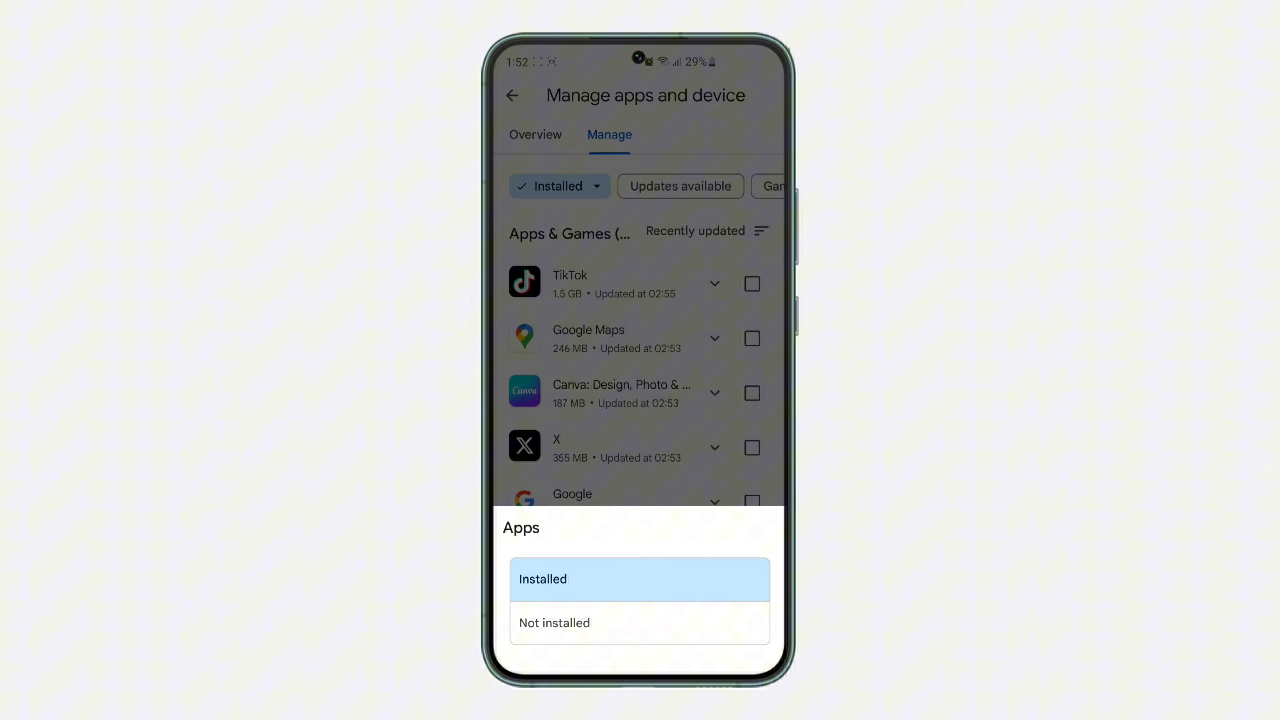
pyautogui.click(553, 622)
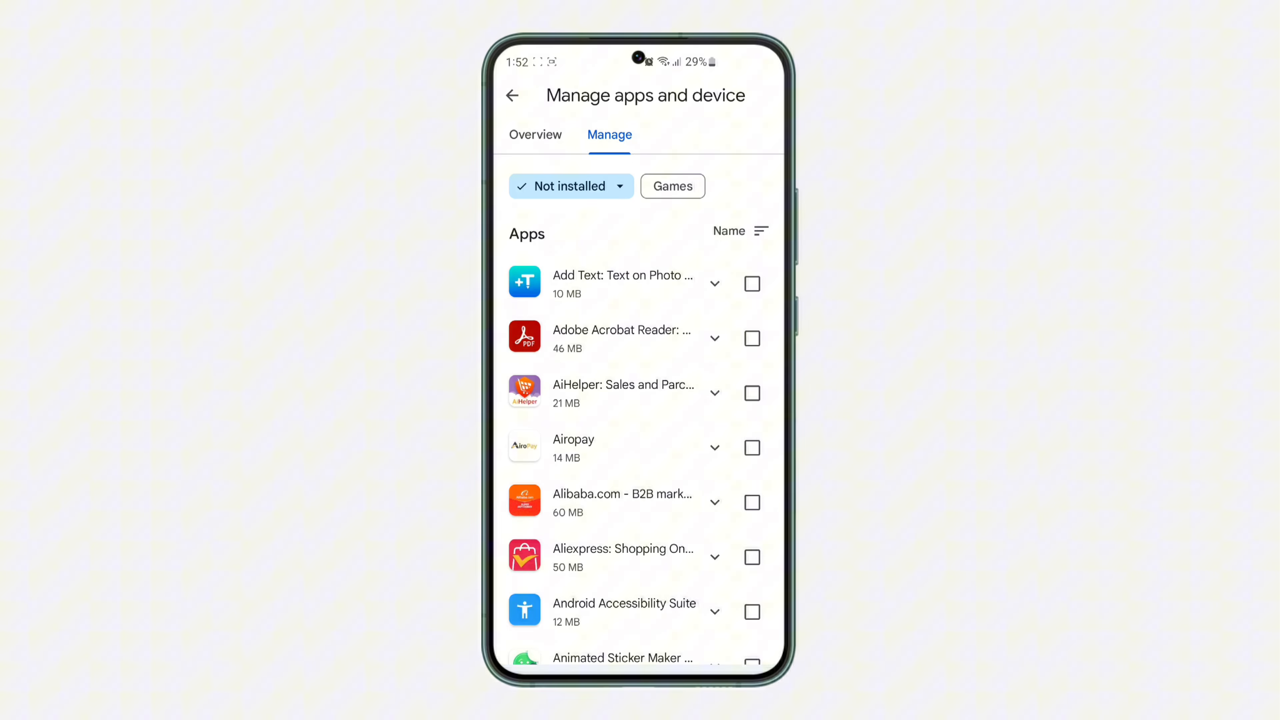
# - Sort by Recently updated and open Blur Photo Editor & Auto Blur's install page
pyautogui.click(739, 232)
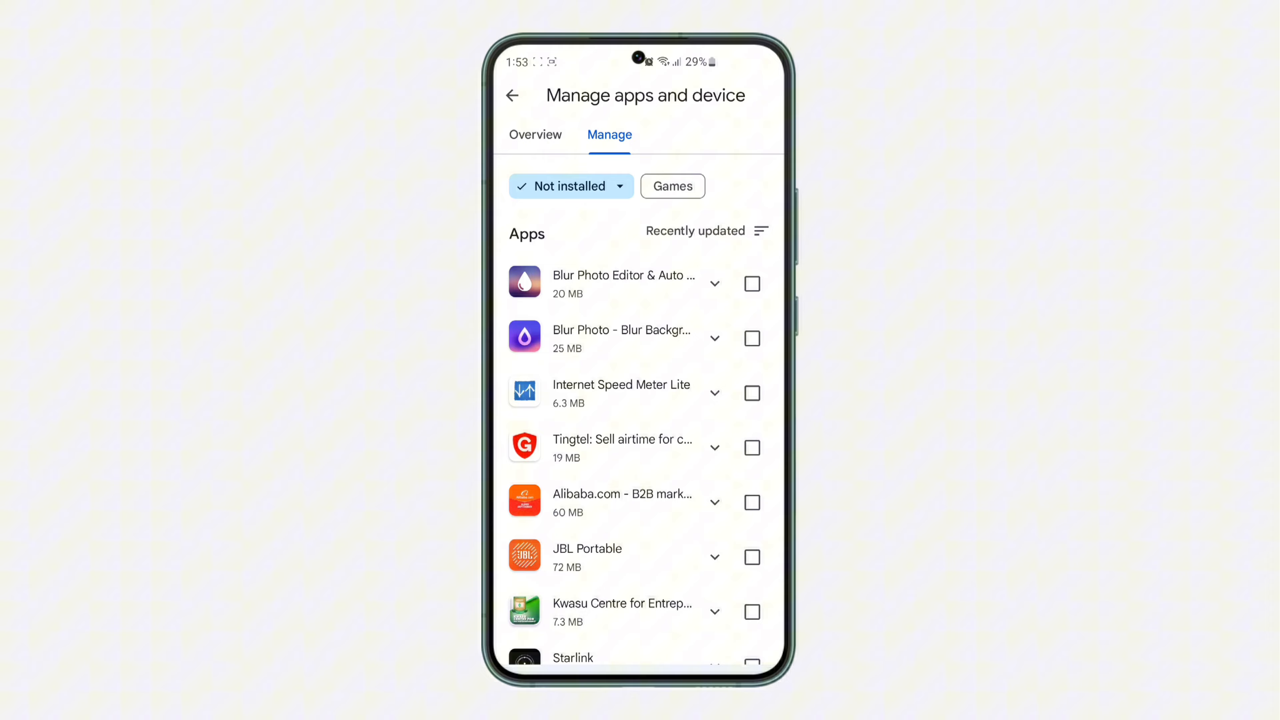
pyautogui.click(625, 283)
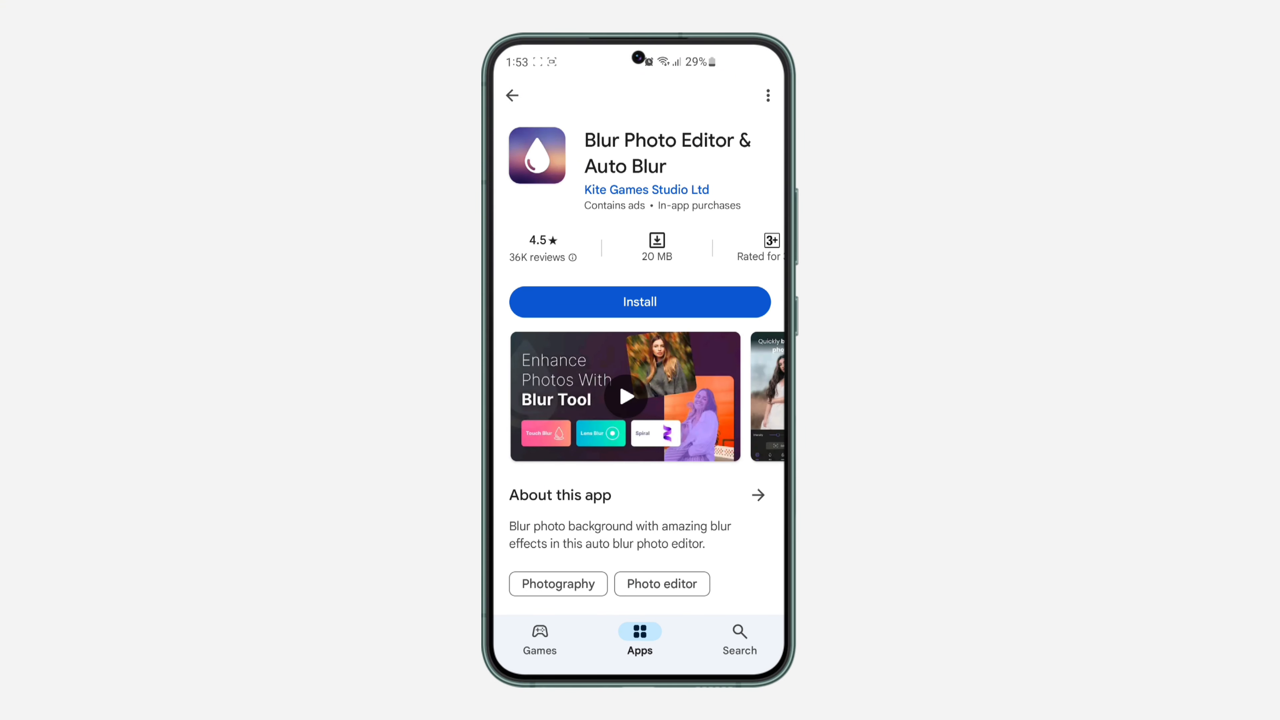